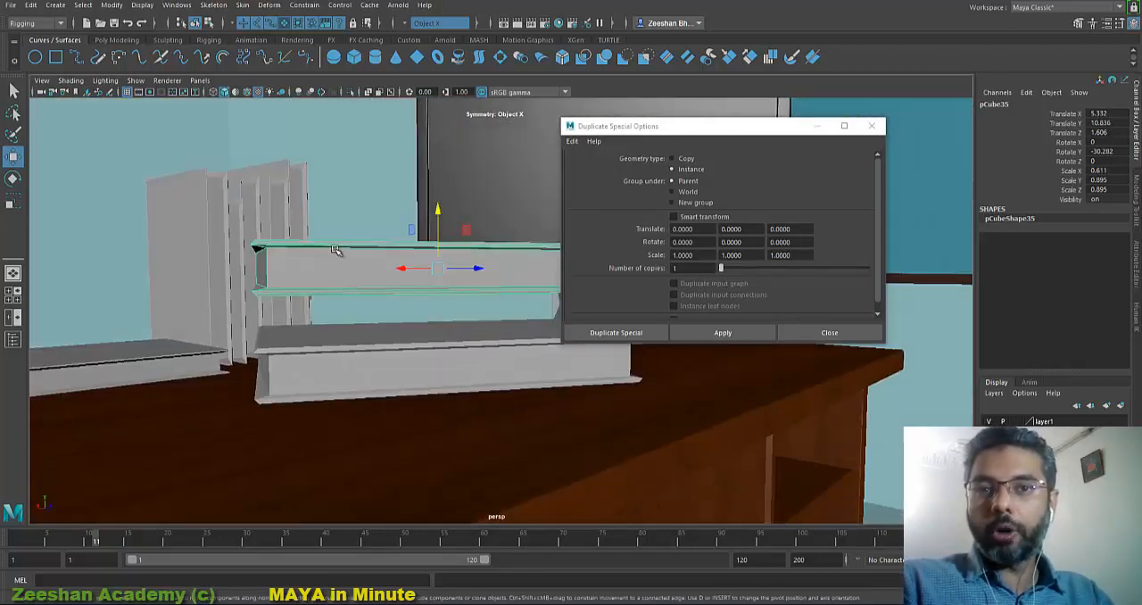
{"action": "mouse_move", "coordinate": [445, 332]}
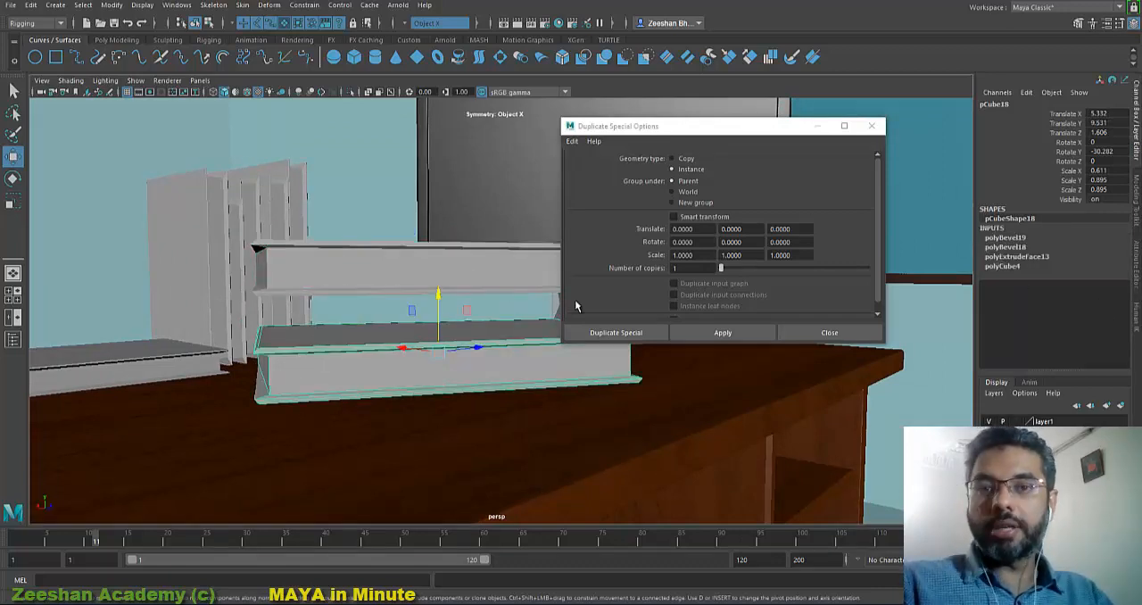
Select the upper book and set Duplicate Special to geometry type Copy, keeping input graph
{"action": "left_click", "coordinate": [616, 332]}
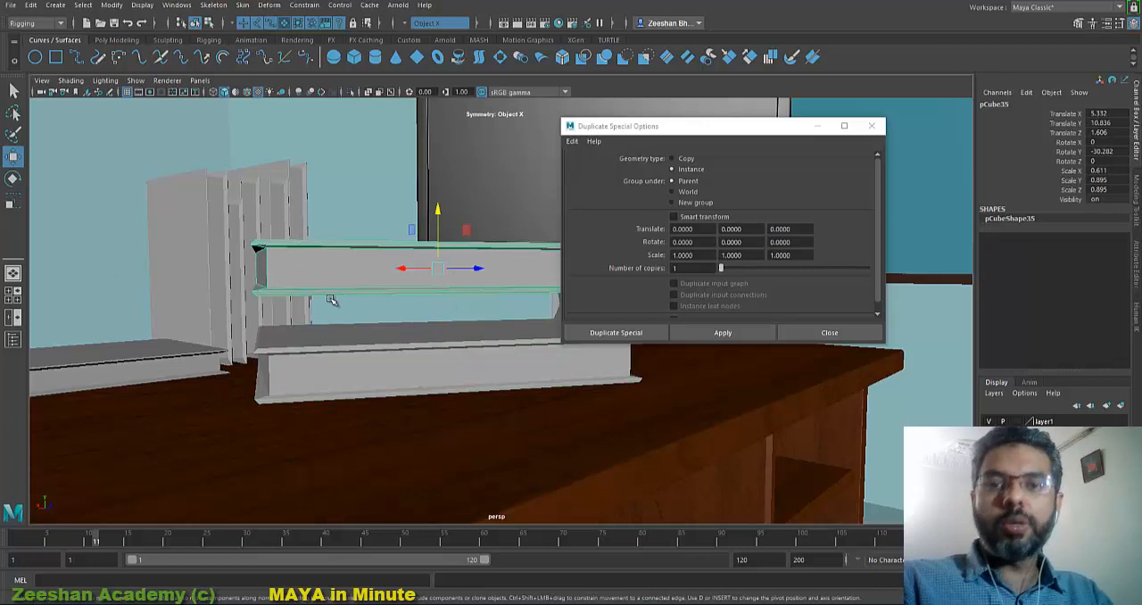
{"action": "mouse_move", "coordinate": [379, 254]}
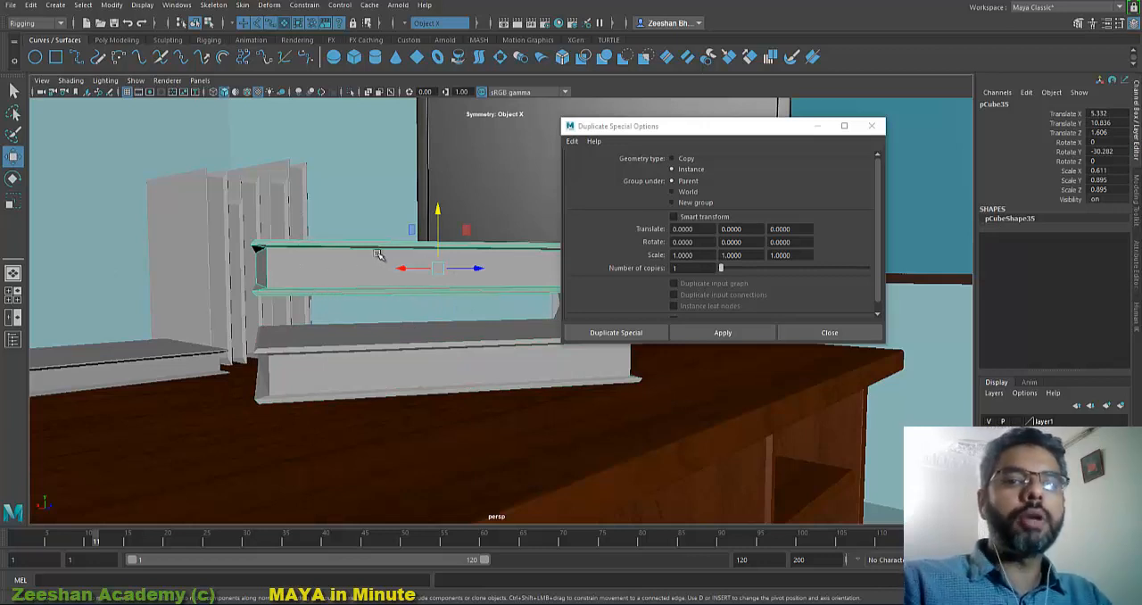
{"action": "mouse_move", "coordinate": [410, 284]}
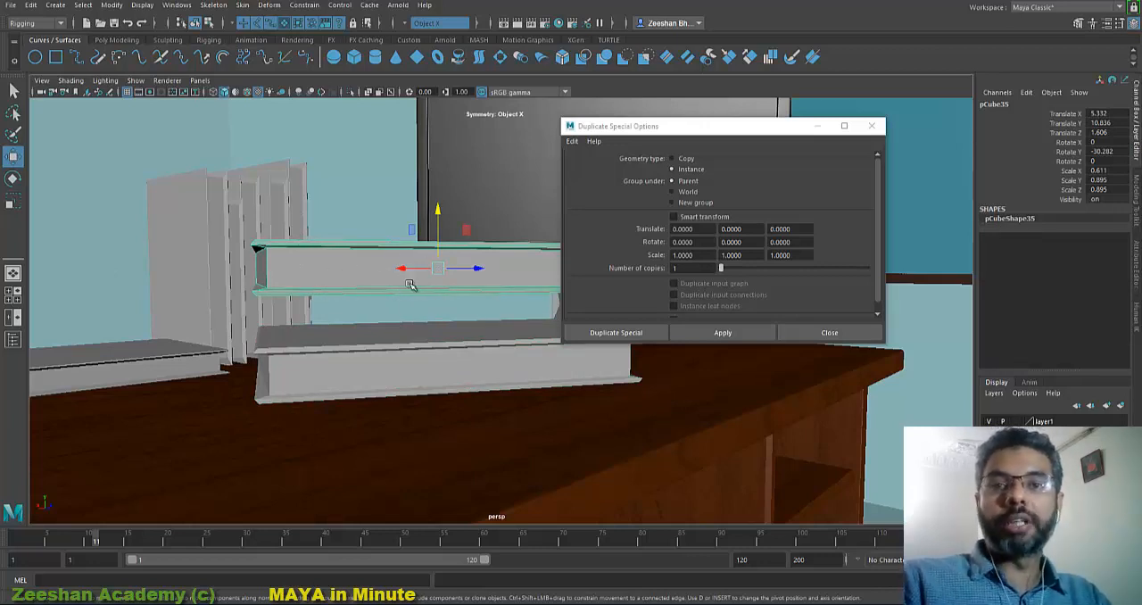
{"action": "mouse_move", "coordinate": [312, 241]}
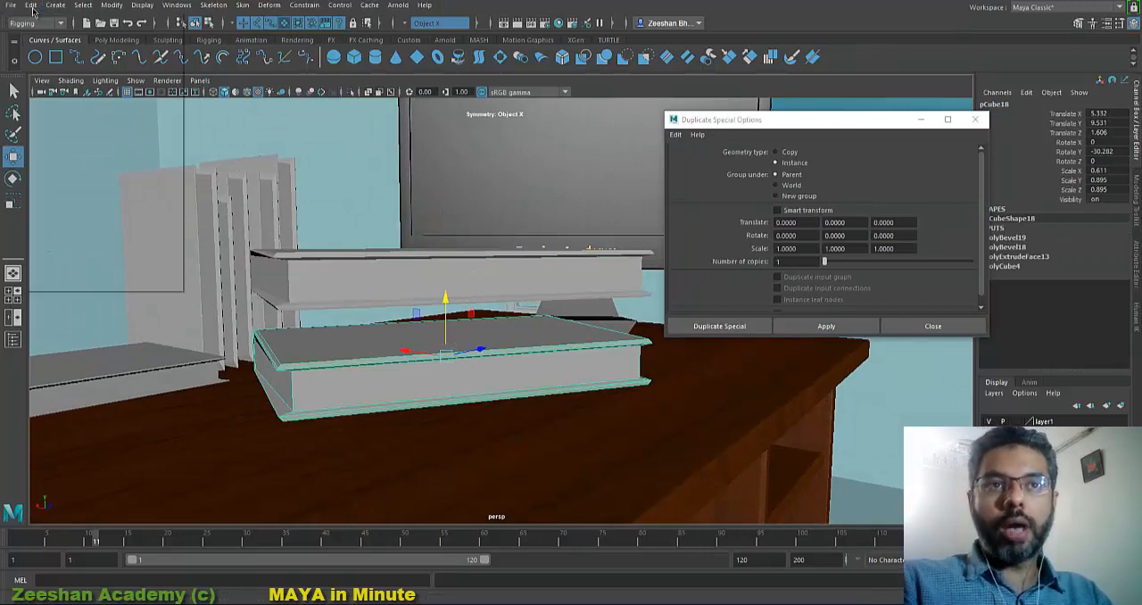
{"action": "left_click", "coordinate": [31, 5]}
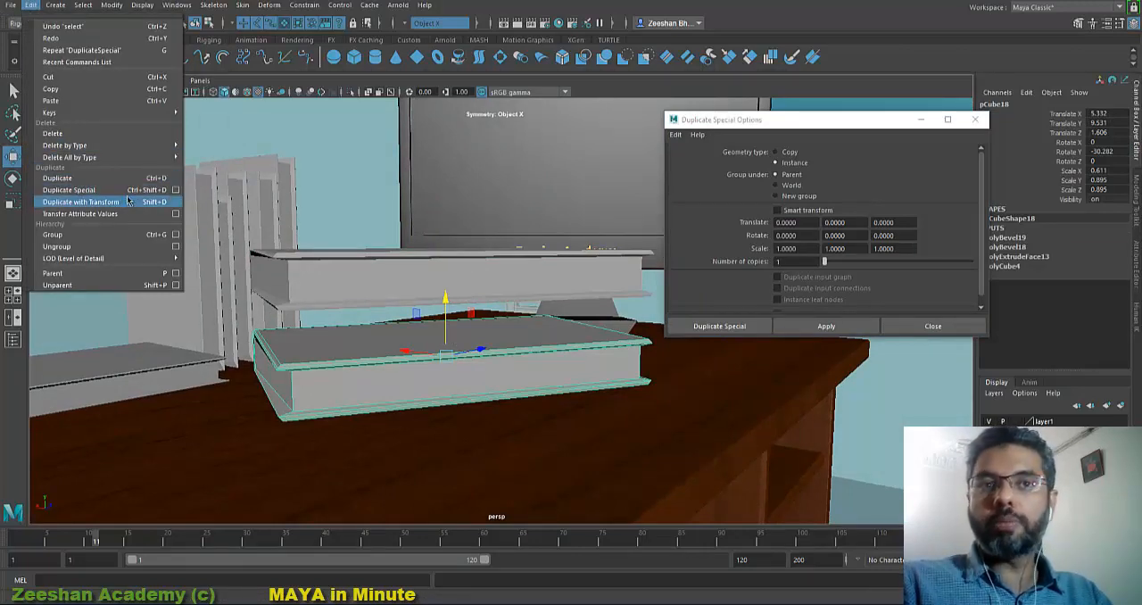
{"action": "mouse_move", "coordinate": [186, 204]}
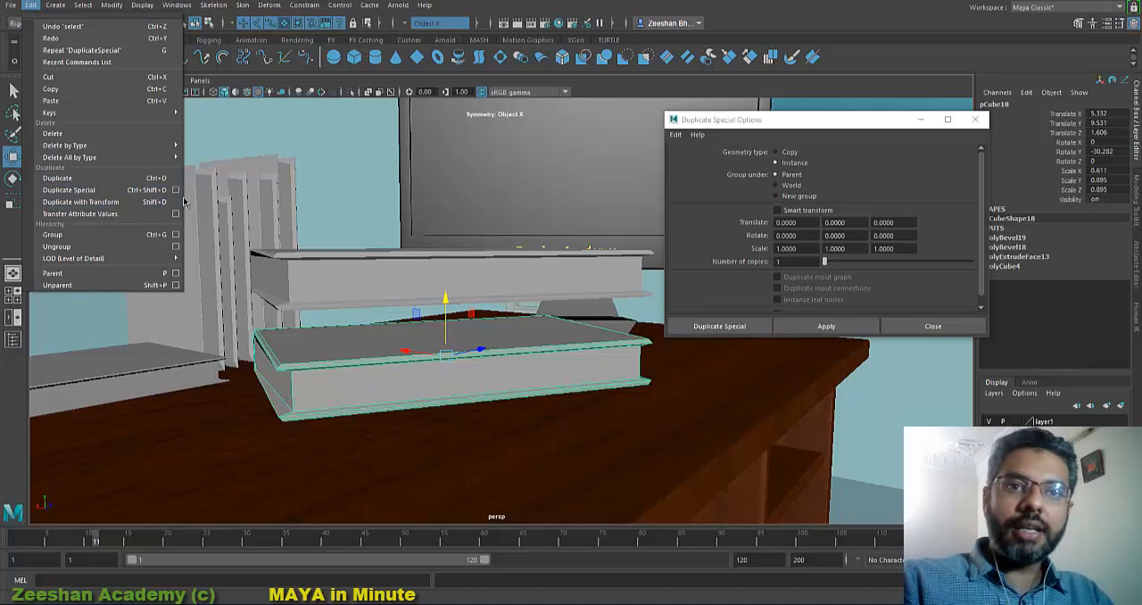
{"action": "mouse_move", "coordinate": [71, 189]}
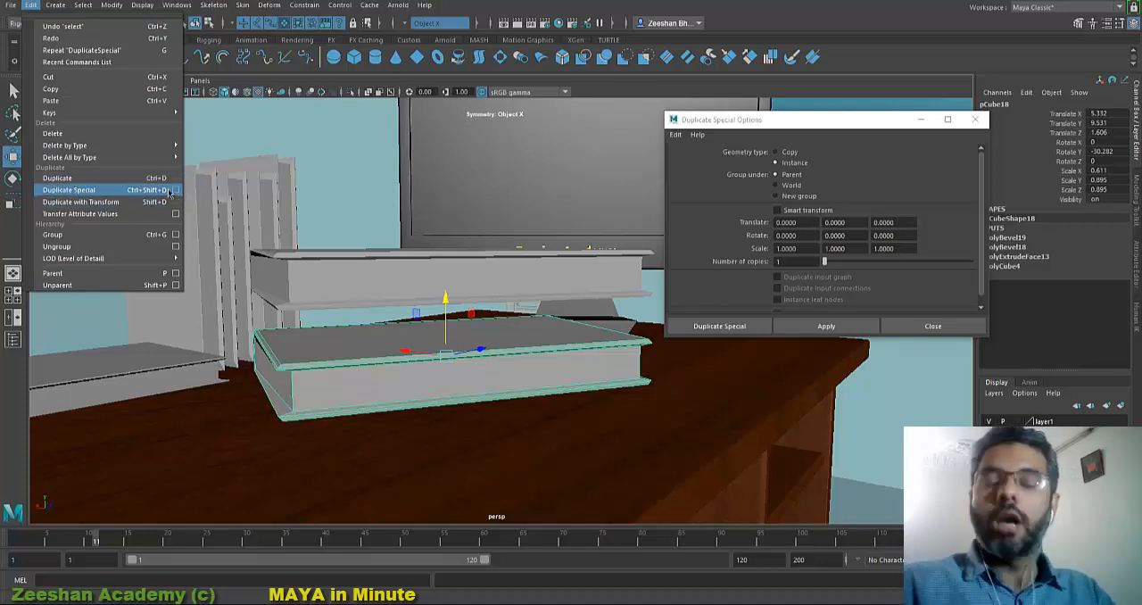
{"action": "mouse_move", "coordinate": [178, 196]}
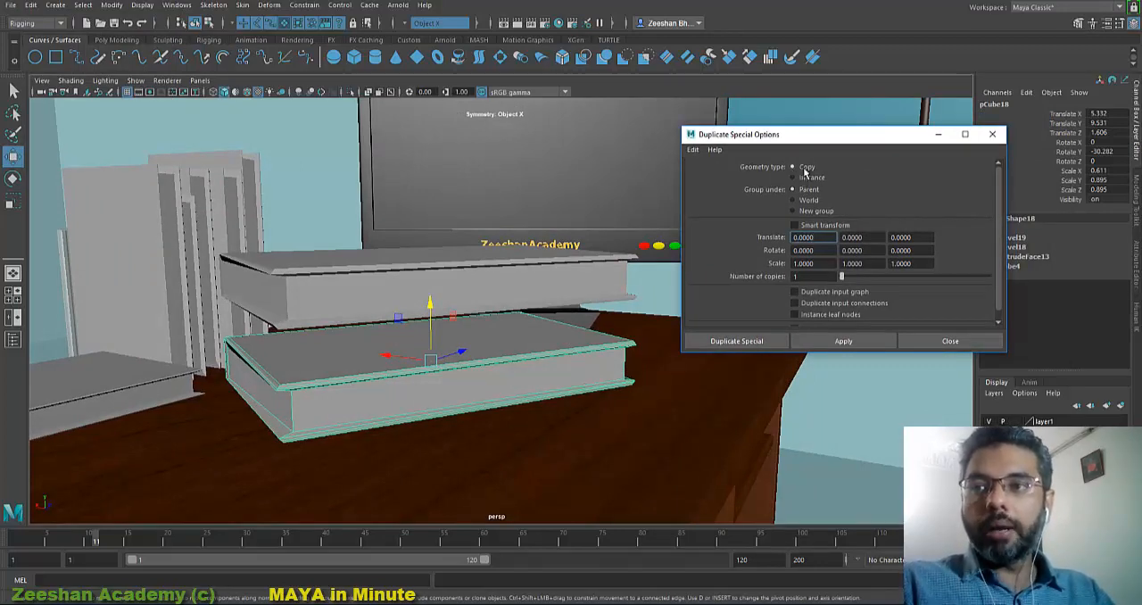
{"action": "left_click", "coordinate": [794, 293]}
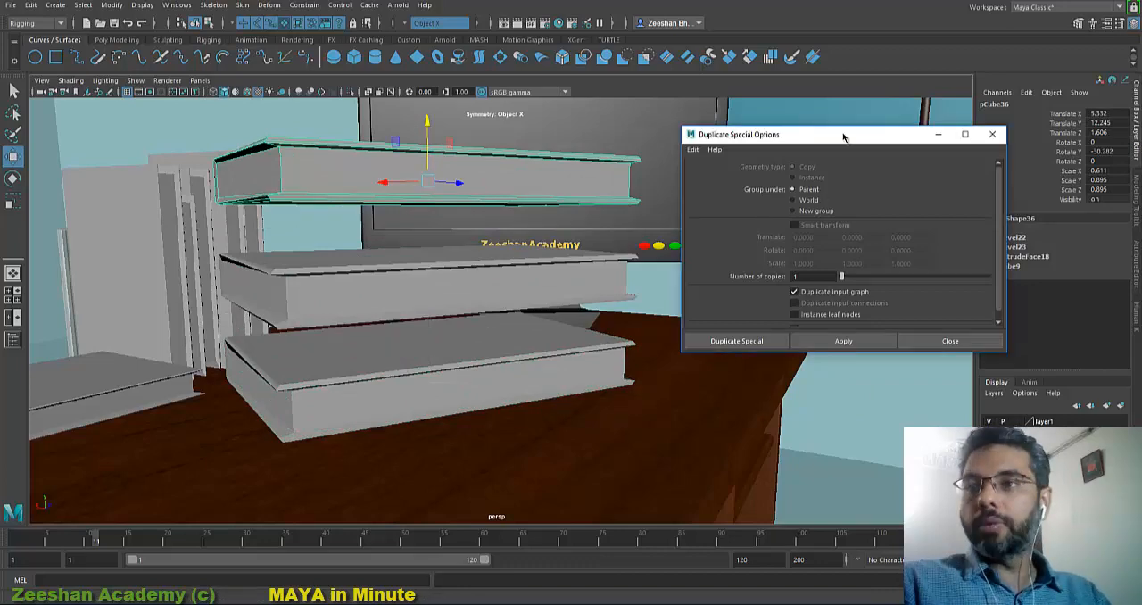
{"action": "left_click_drag", "start_coordinate": [737, 134], "coordinate": [688, 328]}
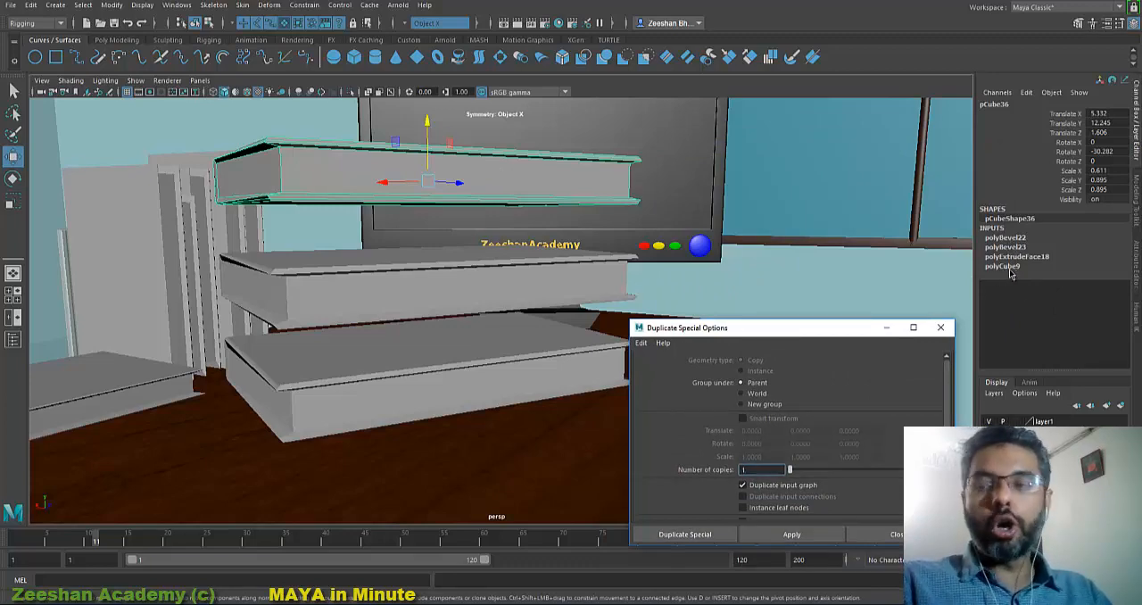
{"action": "left_click", "coordinate": [1004, 266]}
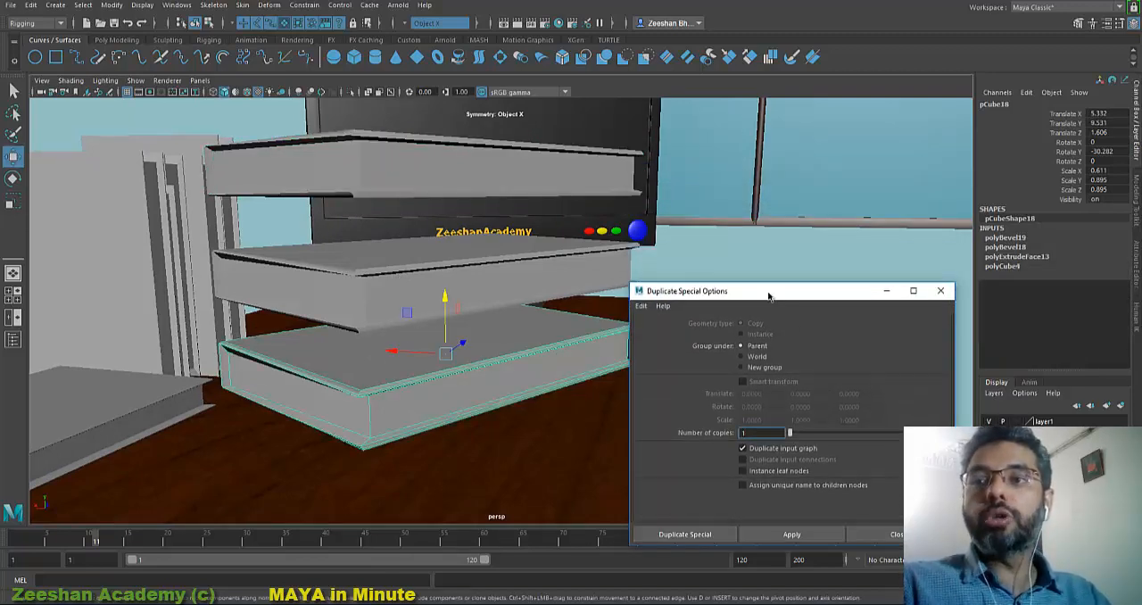
{"action": "left_click_drag", "start_coordinate": [770, 290], "coordinate": [769, 218]}
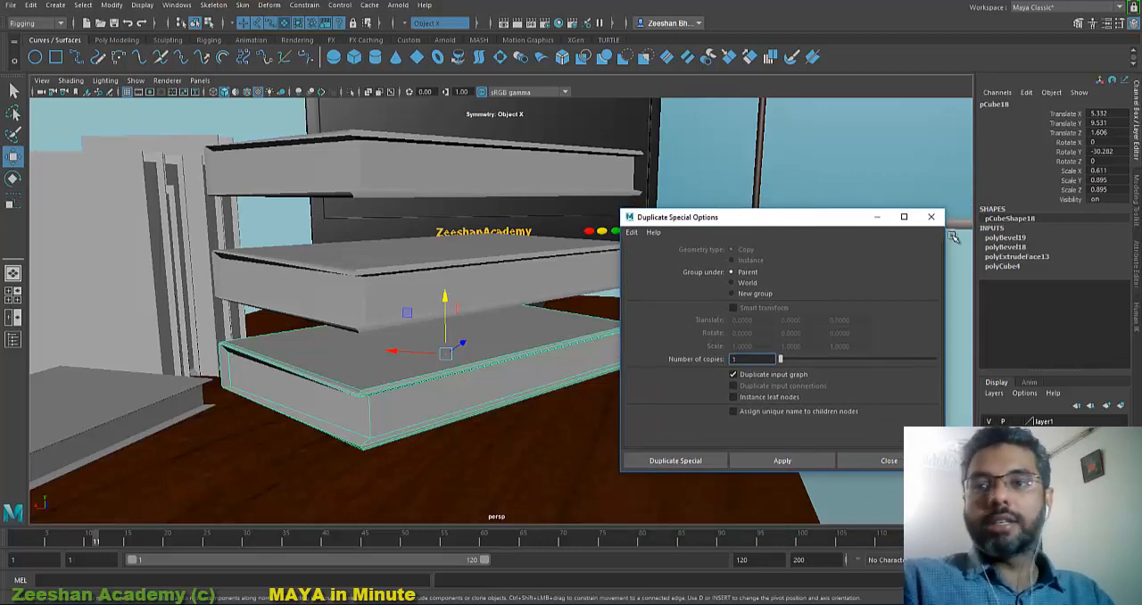